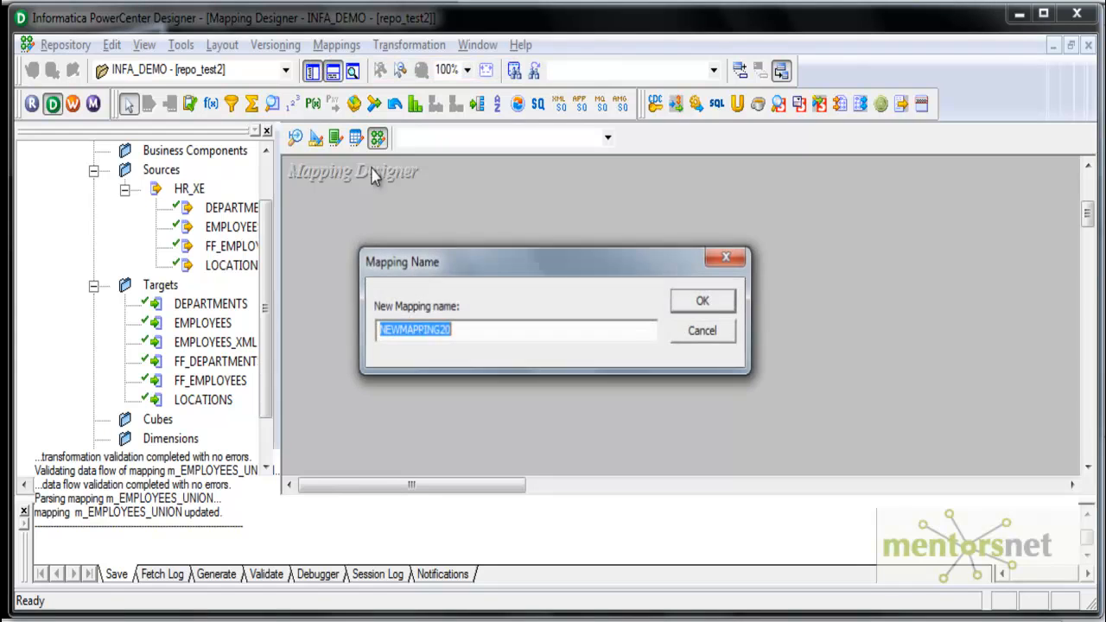
- Name the new mapping m_EMPLOYEES_SORTER and confirm it
{"action": "type", "text": "m_EMPLOYEES_SORTER"}
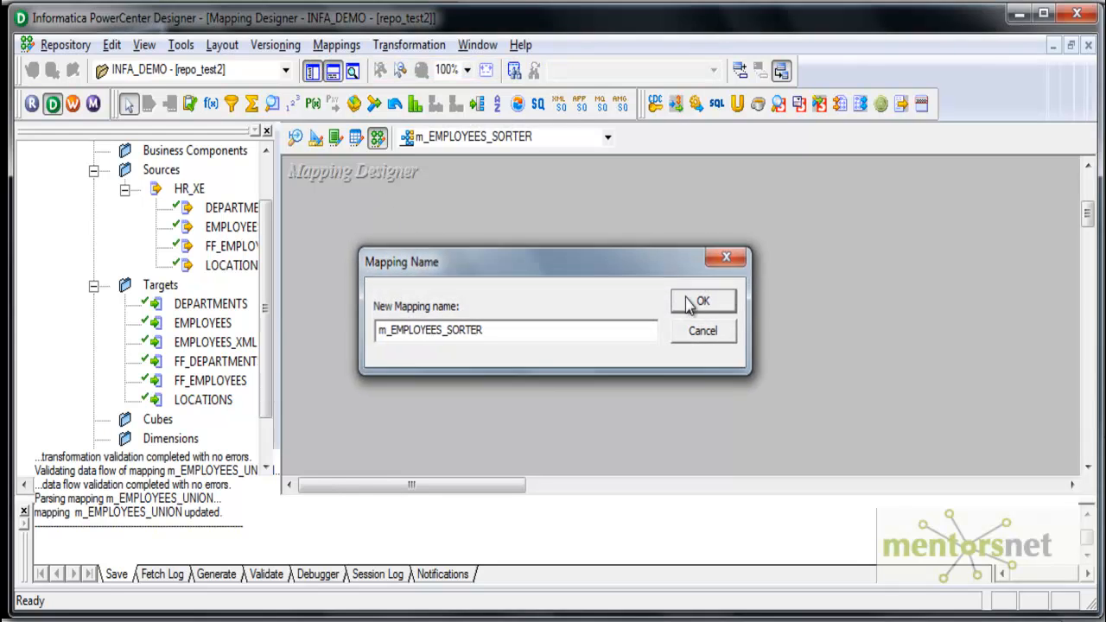
{"action": "left_click", "coordinate": [702, 301]}
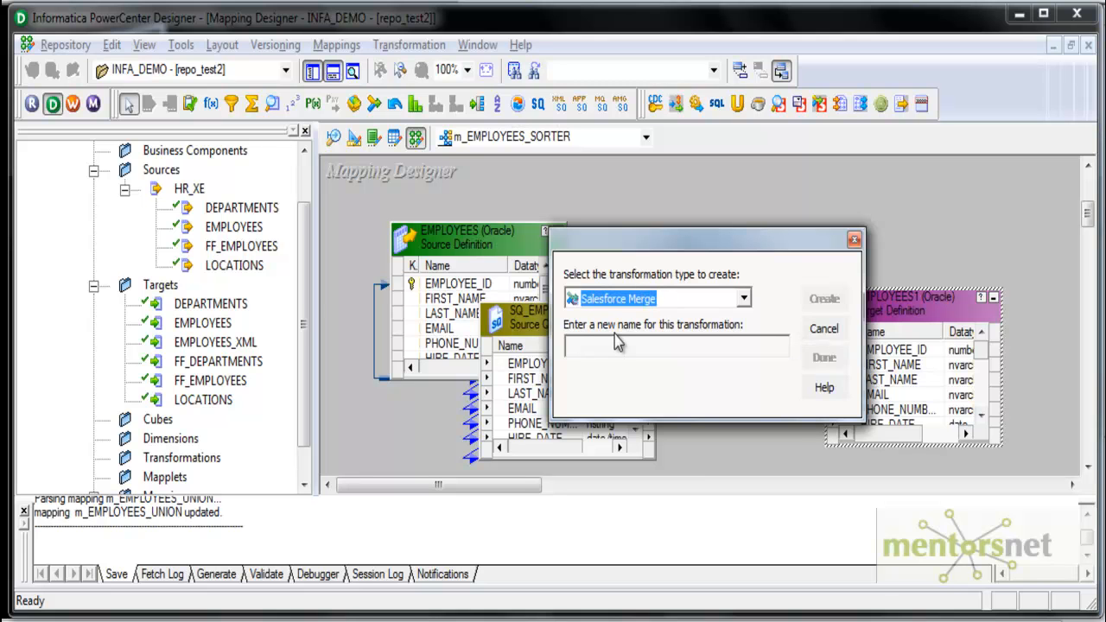
- Create a Sorter transformation with a srt_ prefixed name
{"action": "left_click", "coordinate": [657, 297]}
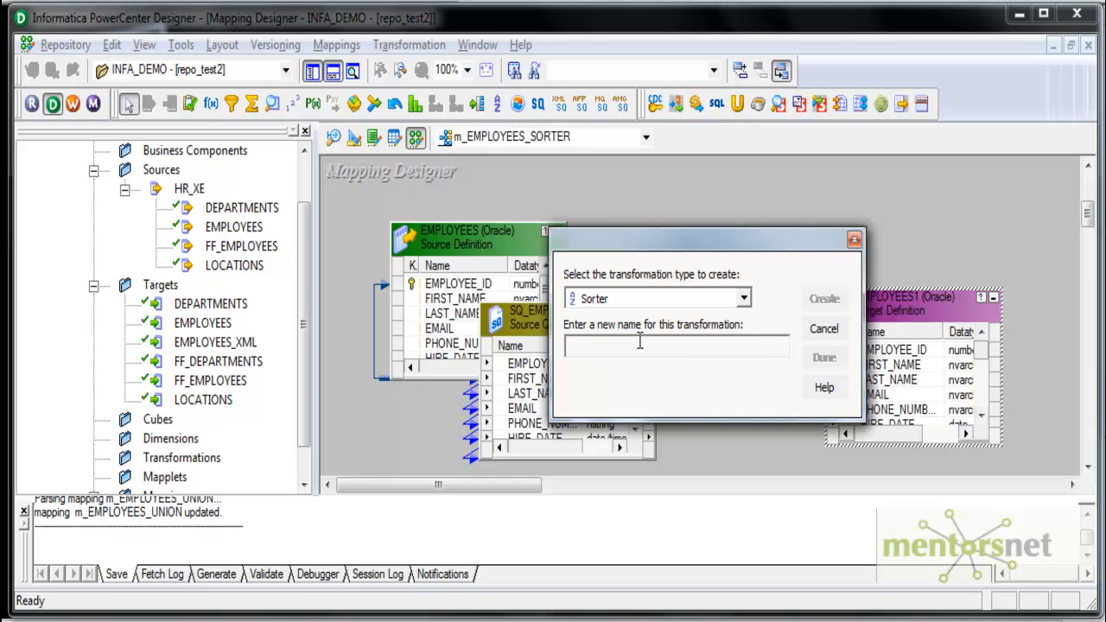
{"action": "type", "text": "srt_"}
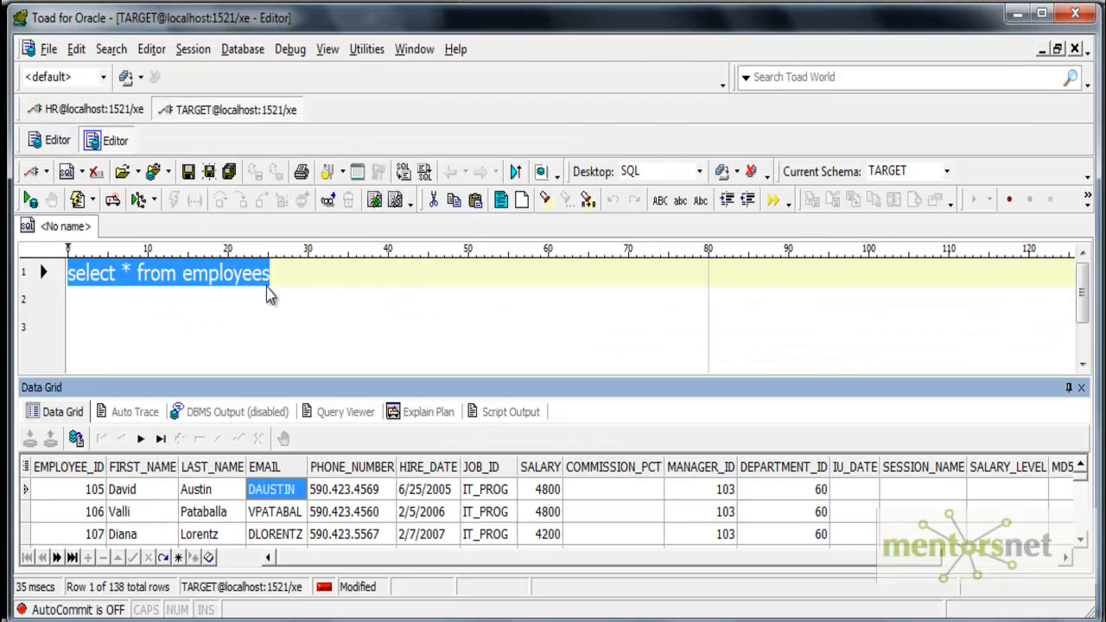
- Query 'select * from hr.employees' in Toad and review the SALARY values row by row
{"action": "left_click", "coordinate": [294, 273]}
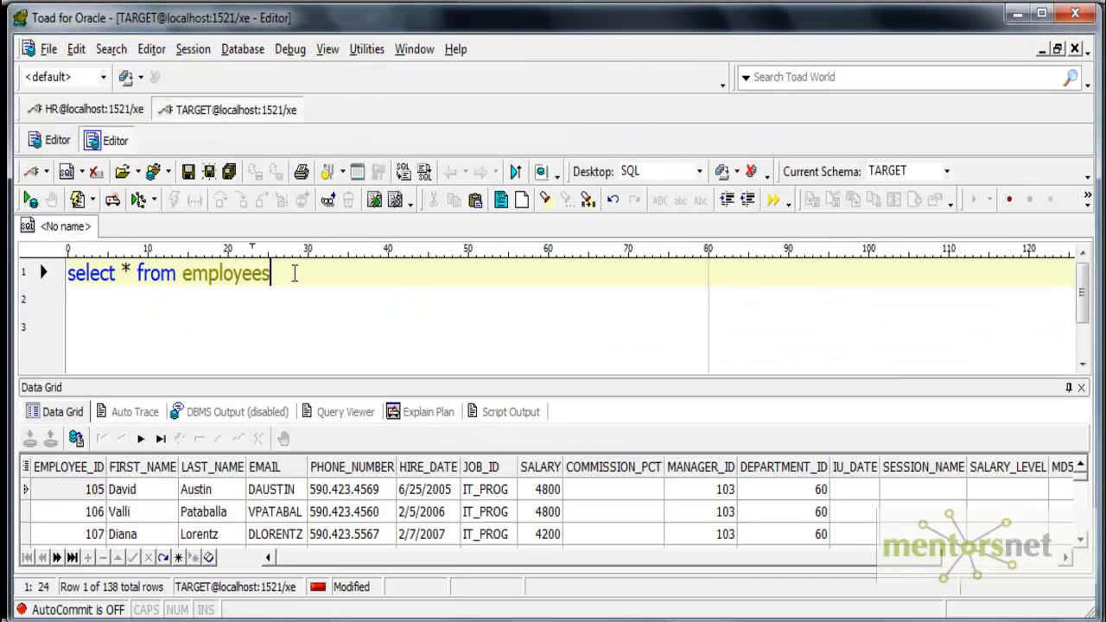
{"action": "type", "text": "select * from employees"}
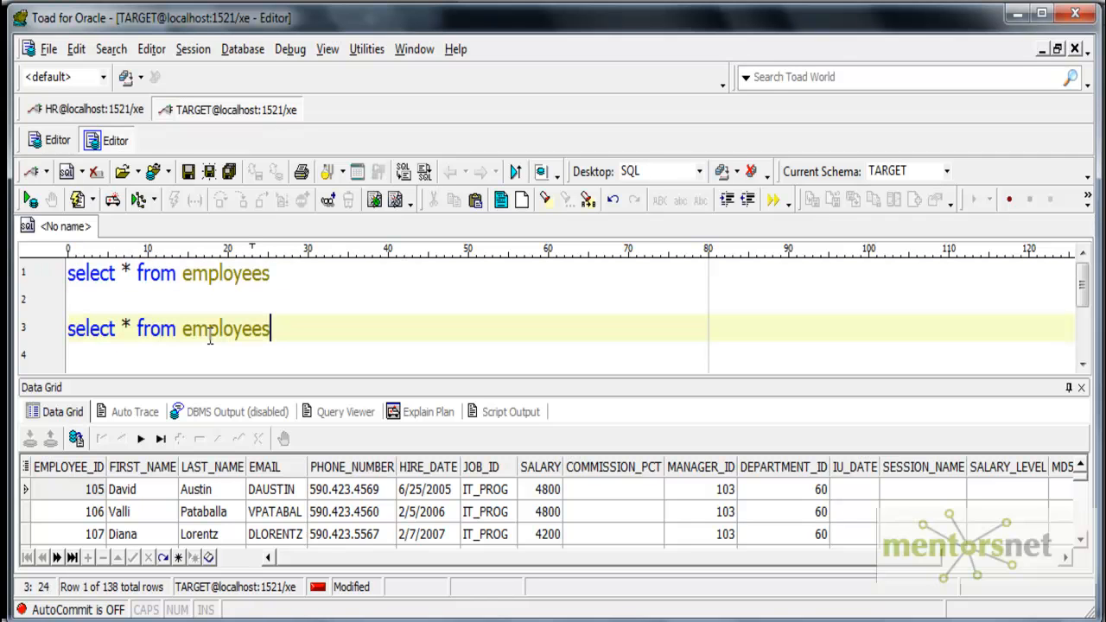
{"action": "type", "text": "hr.empl"}
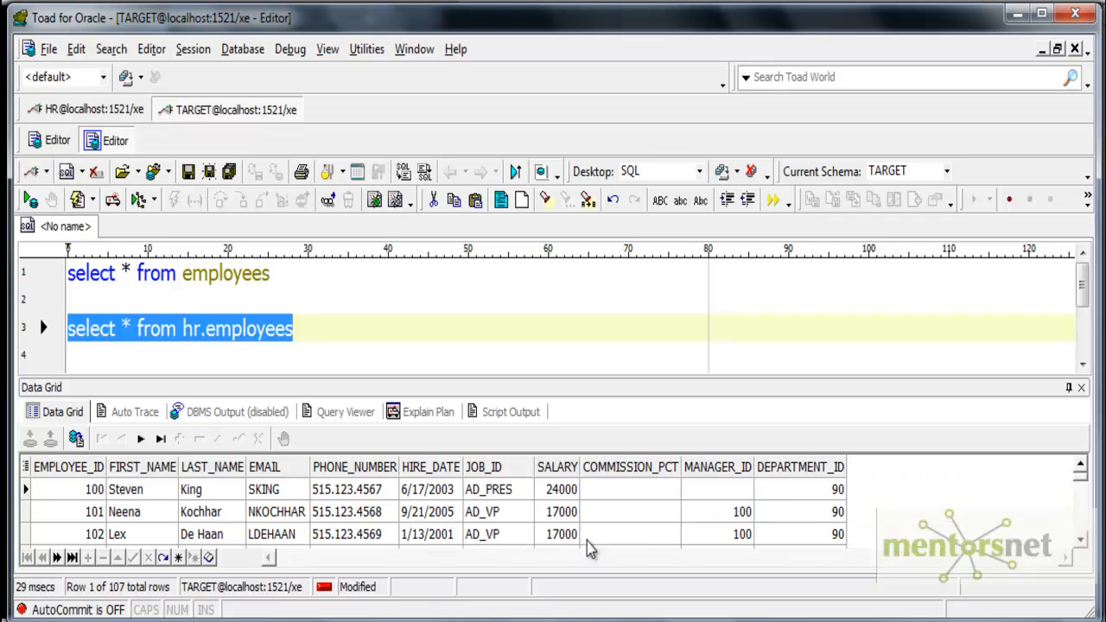
{"action": "mouse_move", "coordinate": [562, 504]}
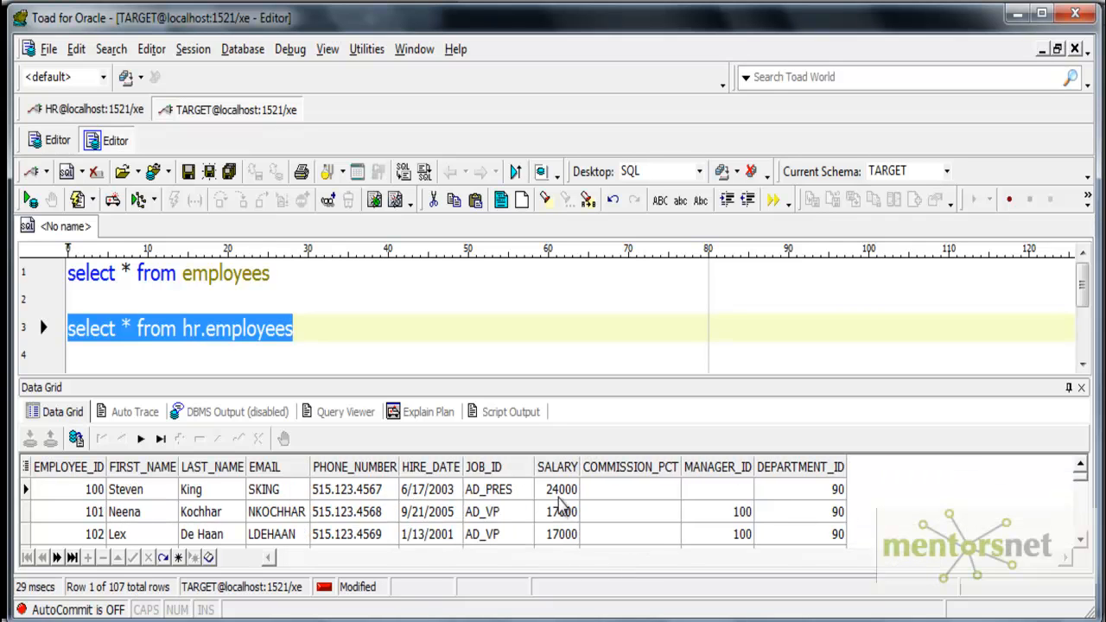
{"action": "left_click", "coordinate": [560, 489]}
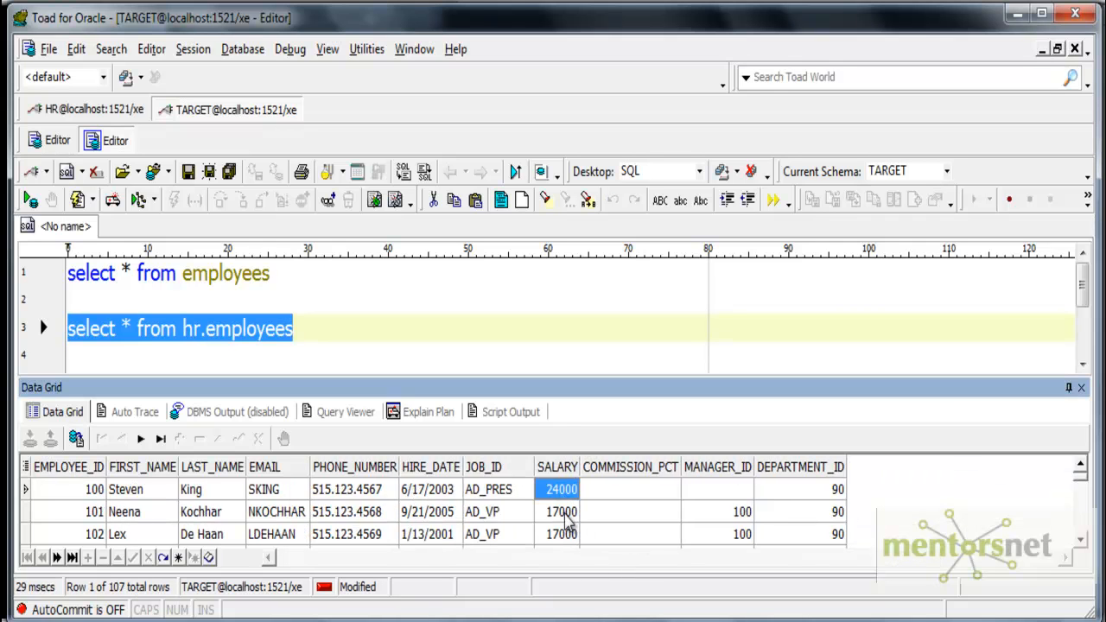
{"action": "left_click", "coordinate": [560, 512]}
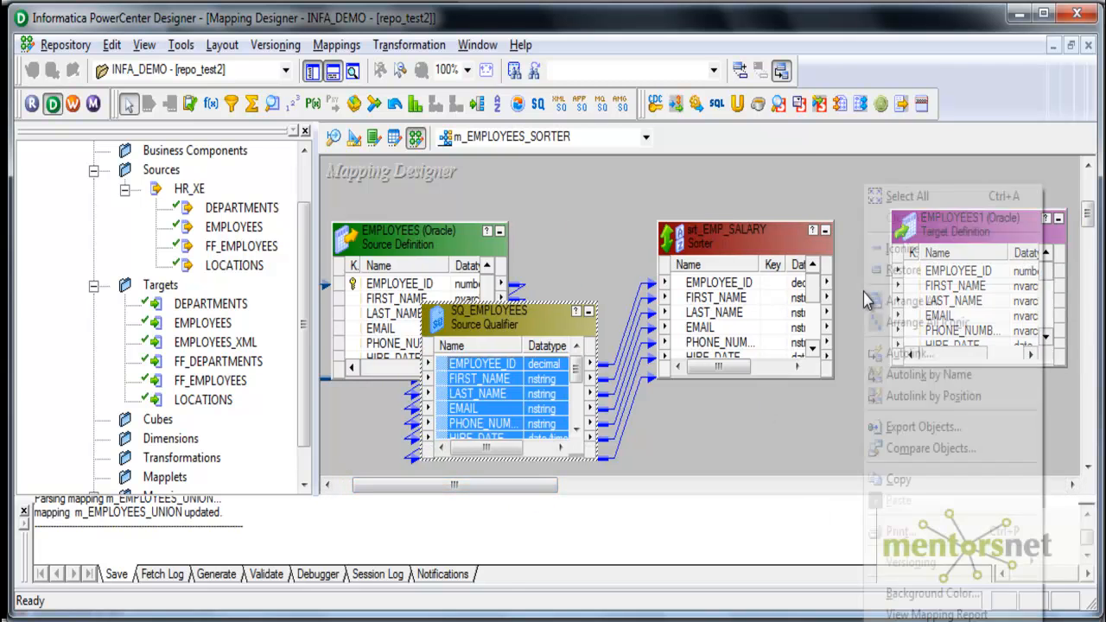
- Open the srt_EMP_SALARY Sorter's settings in the Designer mapping
{"action": "left_click", "coordinate": [913, 352]}
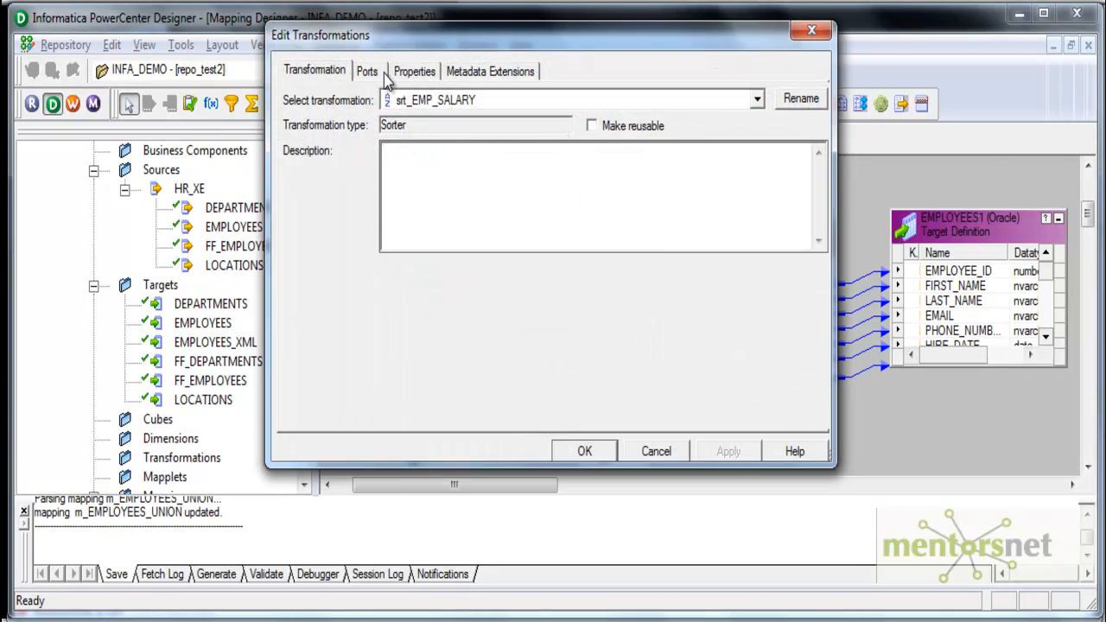
- Make SALARY the sorter key with Ascending direction on the Ports tab and apply
{"action": "left_click", "coordinate": [366, 71]}
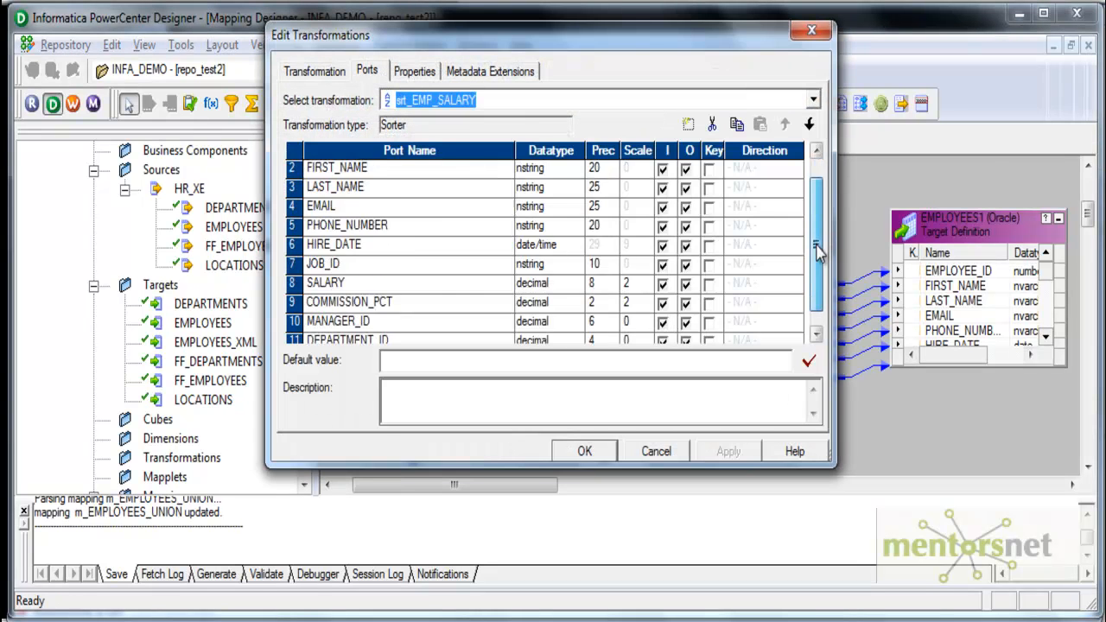
{"action": "scroll", "scroll_direction": "up", "scroll_amount": 3}
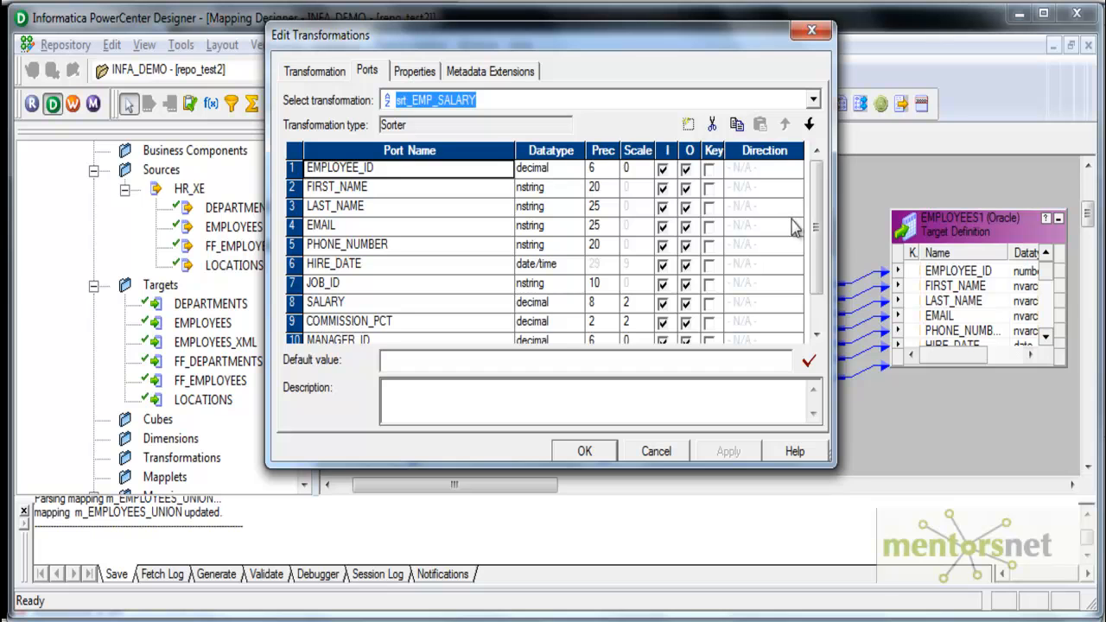
{"action": "left_click", "coordinate": [709, 302]}
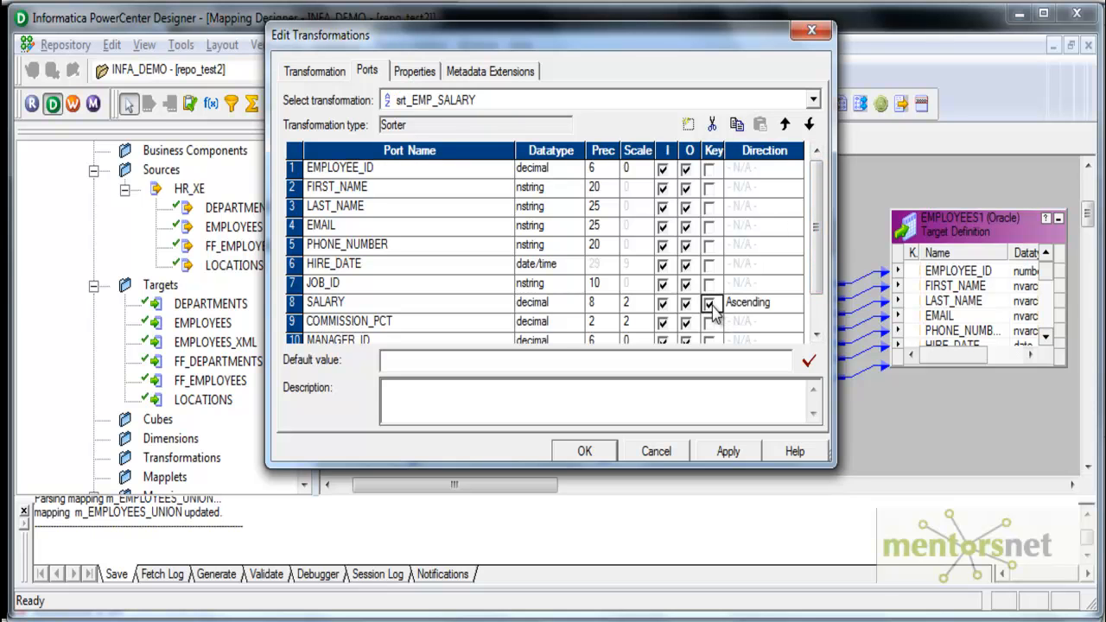
{"action": "left_click", "coordinate": [764, 302]}
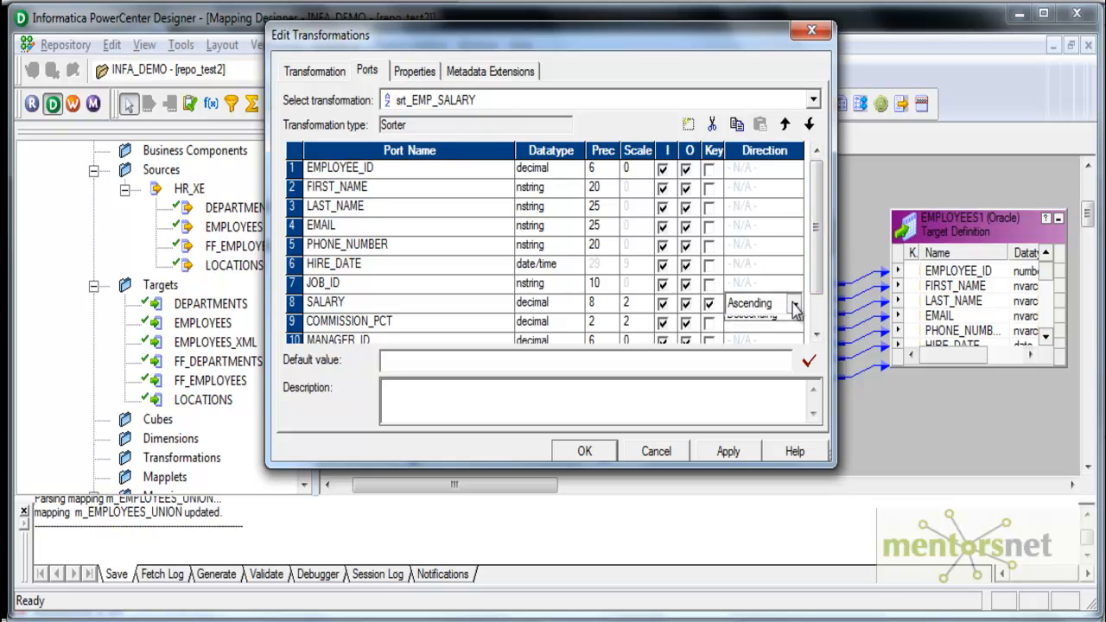
{"action": "left_click", "coordinate": [750, 304]}
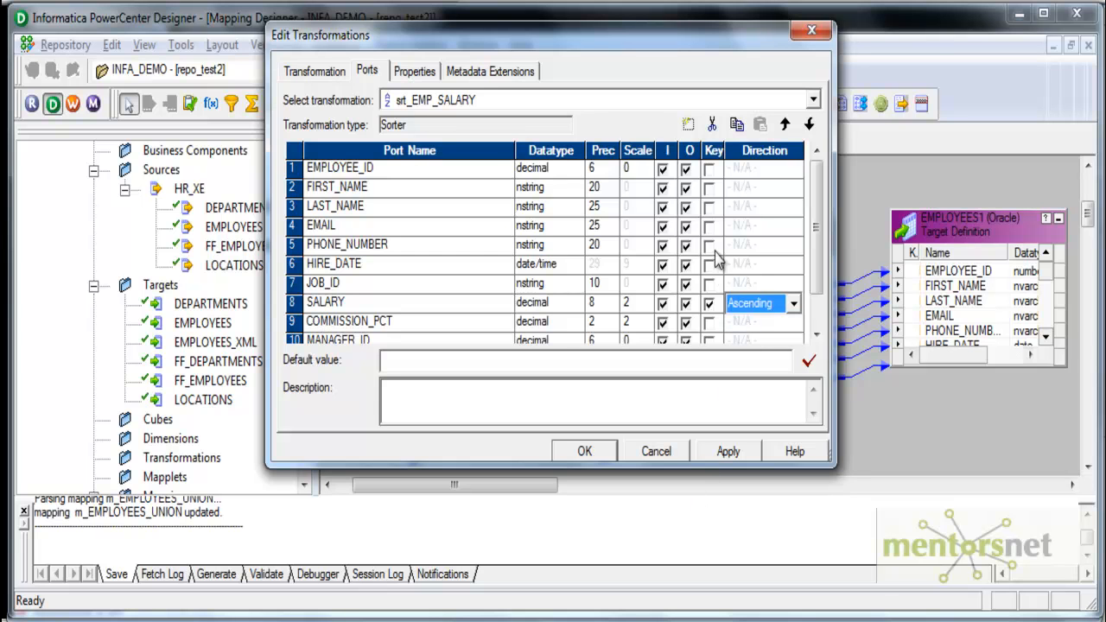
{"action": "mouse_move", "coordinate": [715, 307]}
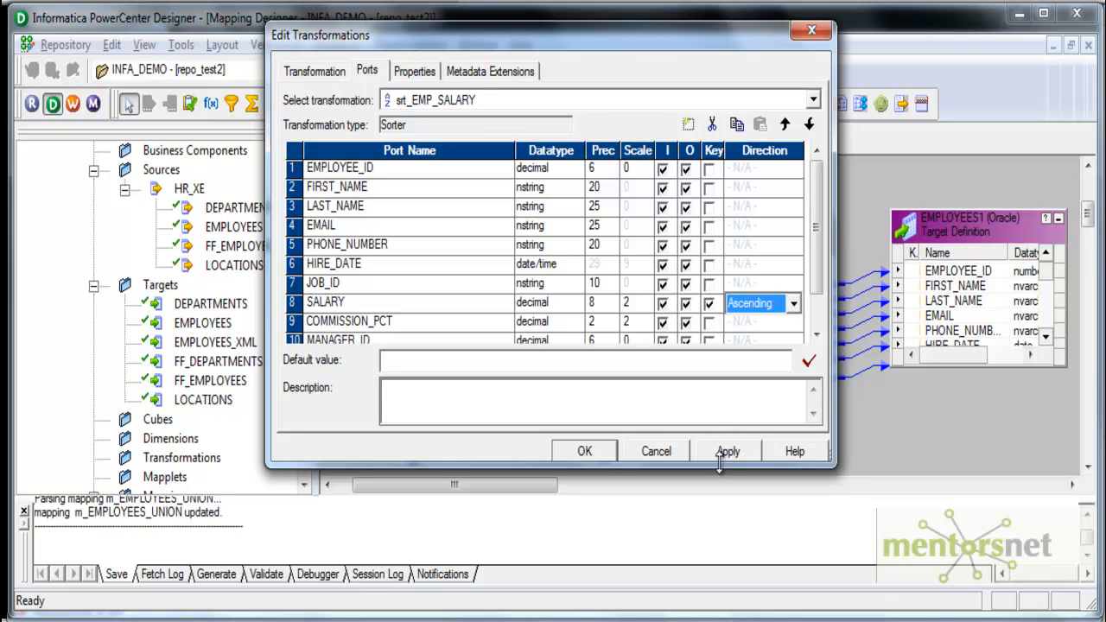
{"action": "left_click", "coordinate": [584, 451]}
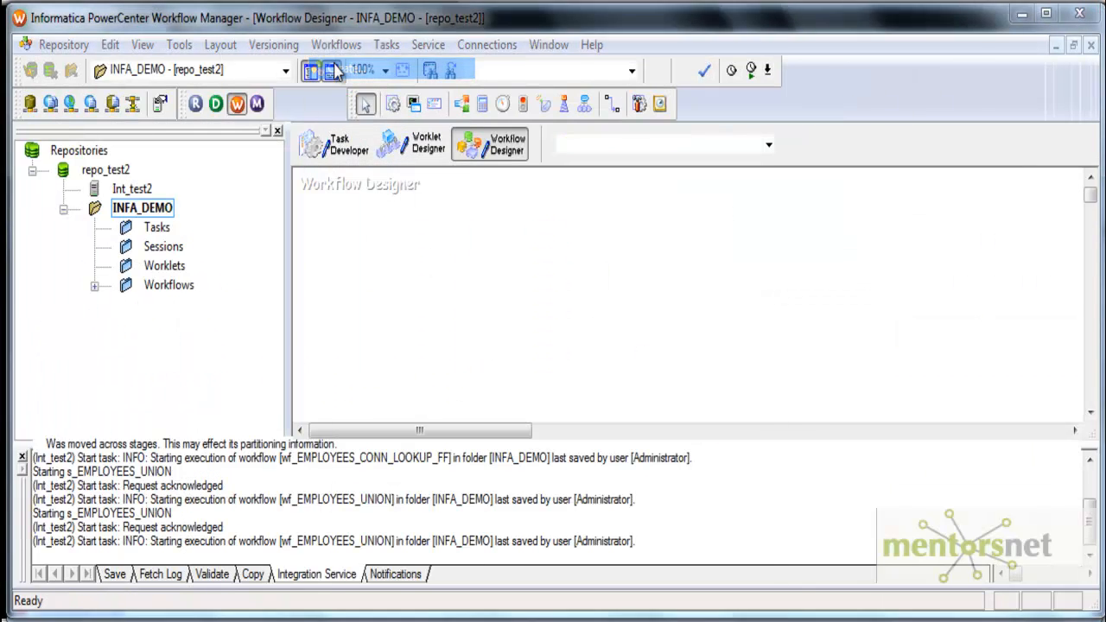
- Create workflow wf_EMPLOYEES_SORTER with session s_EMPLOYEES_SORTER on mapping m_EMPLOYEES_SORTER and open the session
{"action": "left_click", "coordinate": [336, 45]}
{"action": "type", "text": "s"}
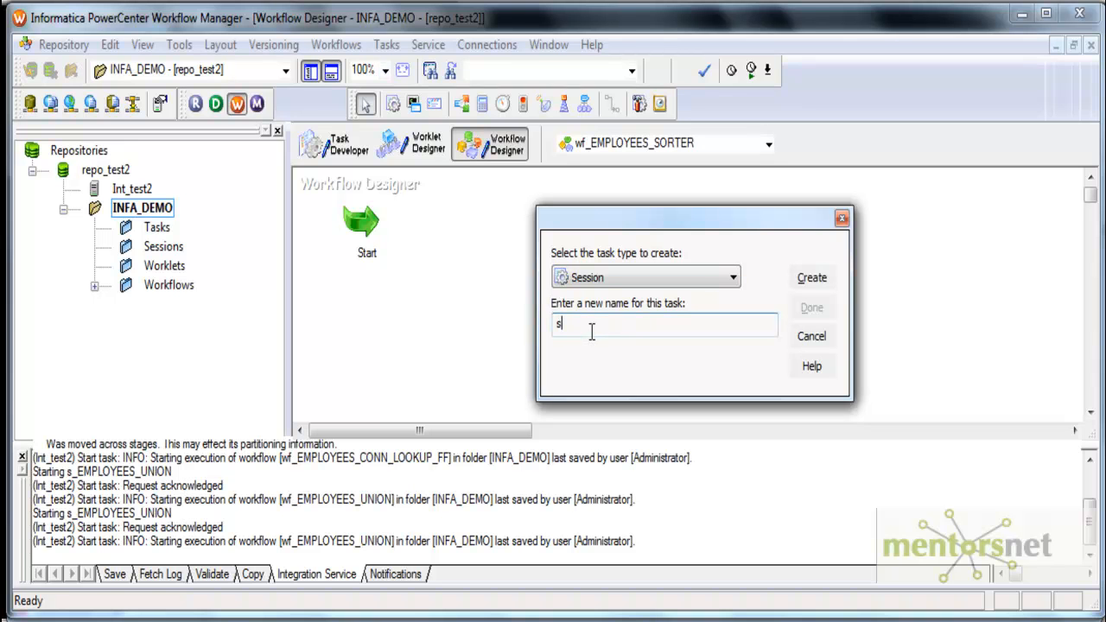
{"action": "left_click", "coordinate": [810, 276]}
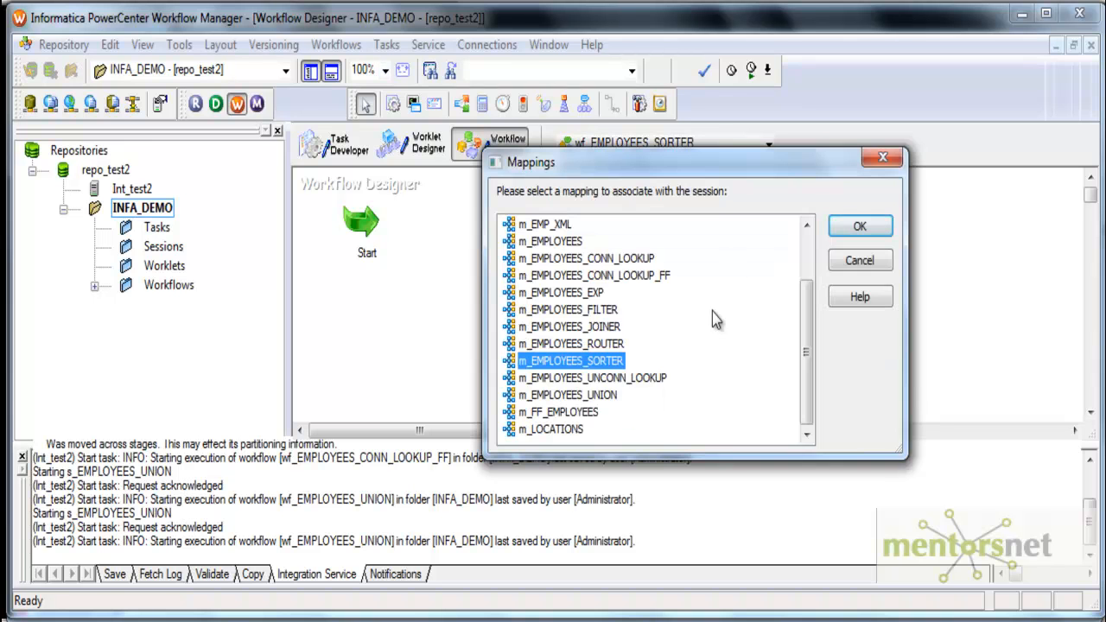
{"action": "left_click", "coordinate": [859, 225]}
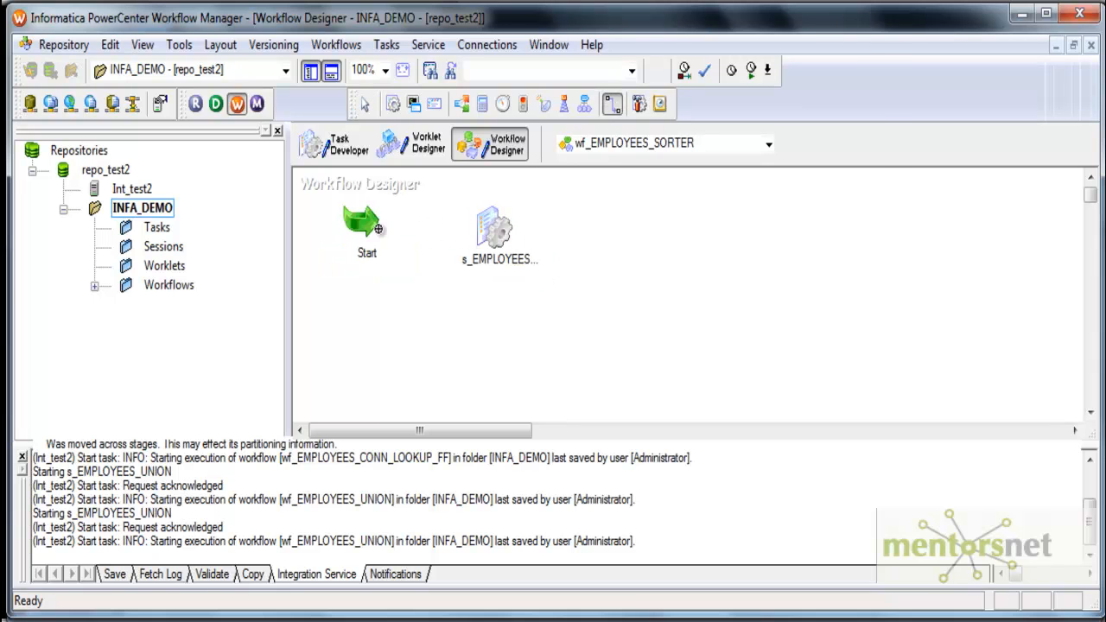
{"action": "double_click", "coordinate": [495, 228]}
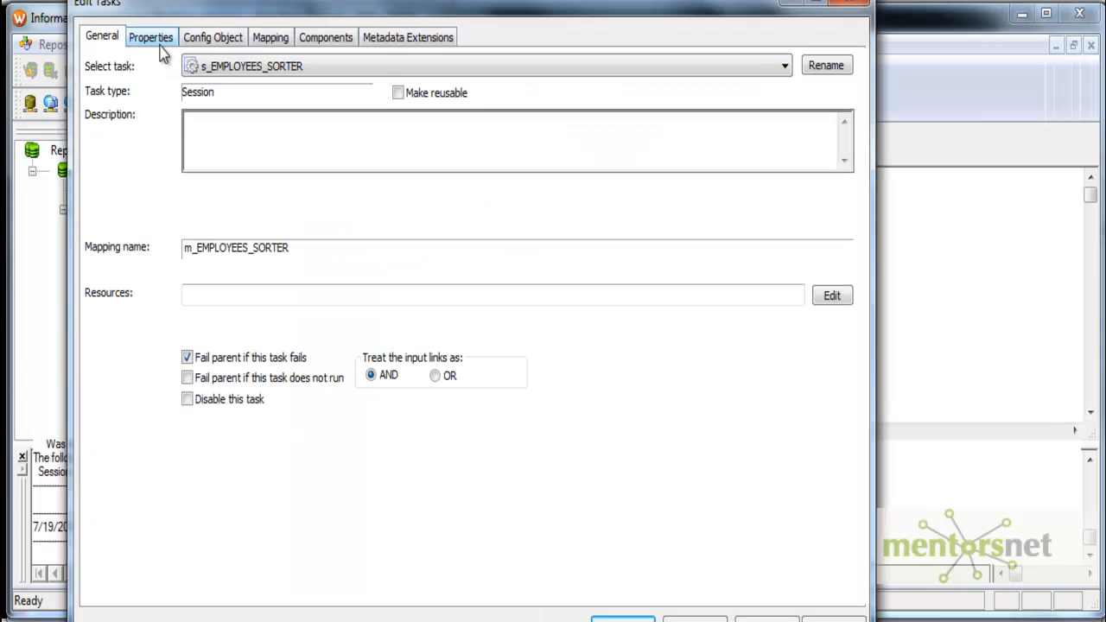
- Set the session's source connection to HR, target to $Target, and enable Truncate target table
{"action": "left_click", "coordinate": [150, 36]}
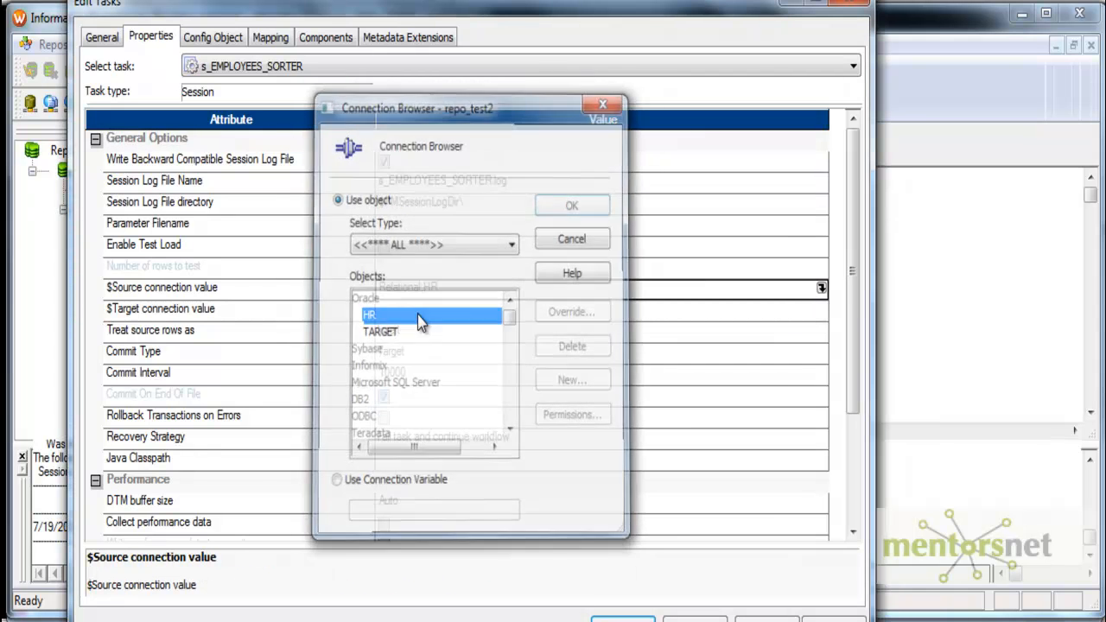
{"action": "left_click", "coordinate": [381, 332]}
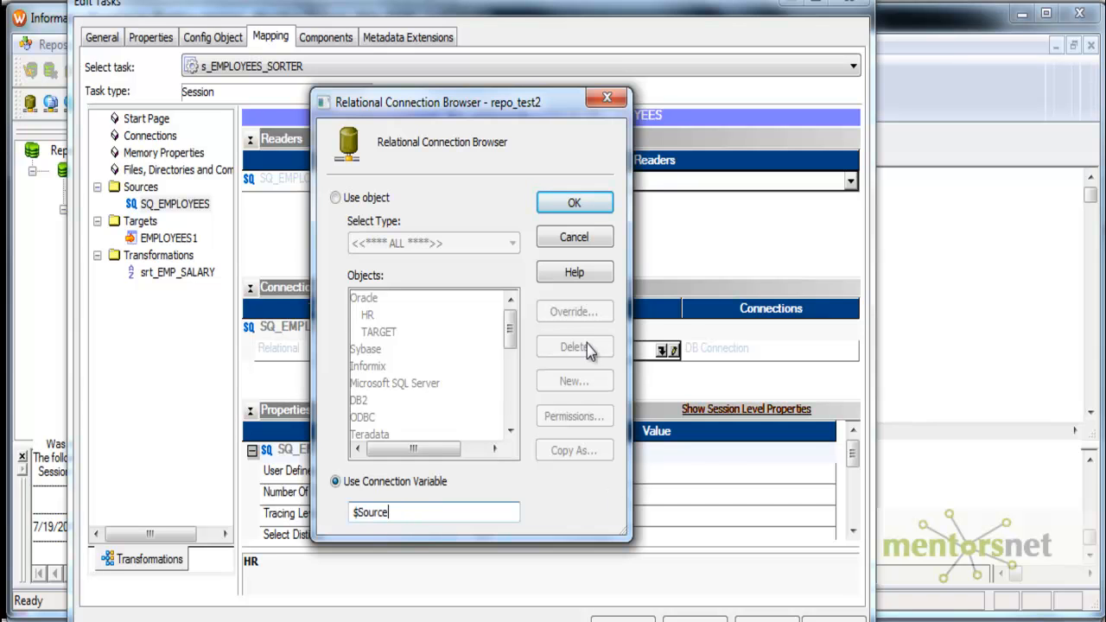
{"action": "left_click", "coordinate": [574, 202]}
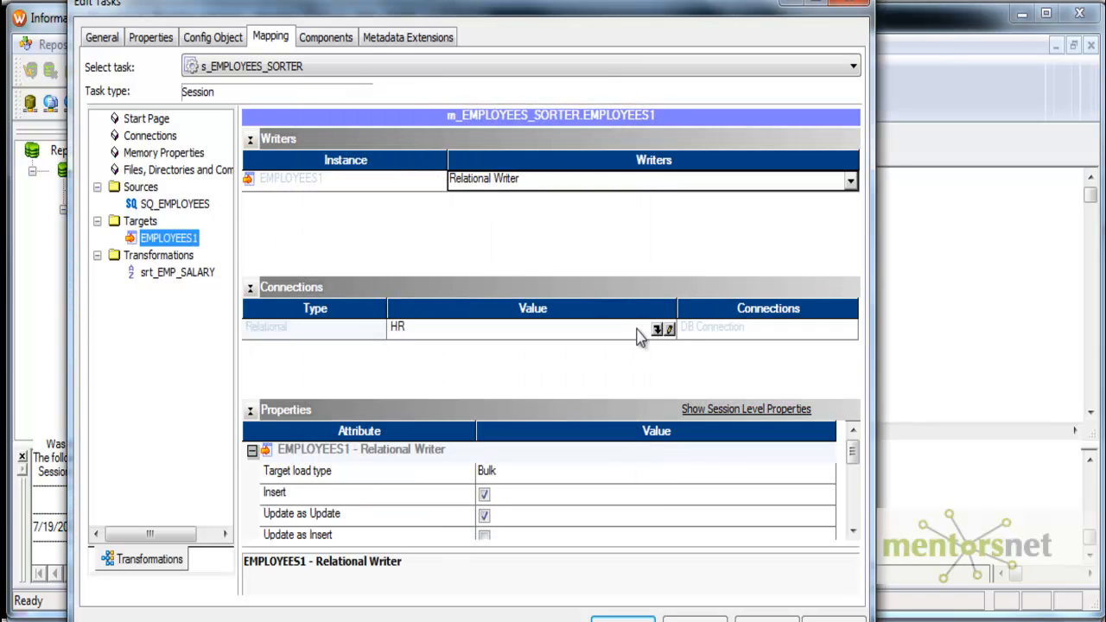
{"action": "left_click", "coordinate": [657, 328]}
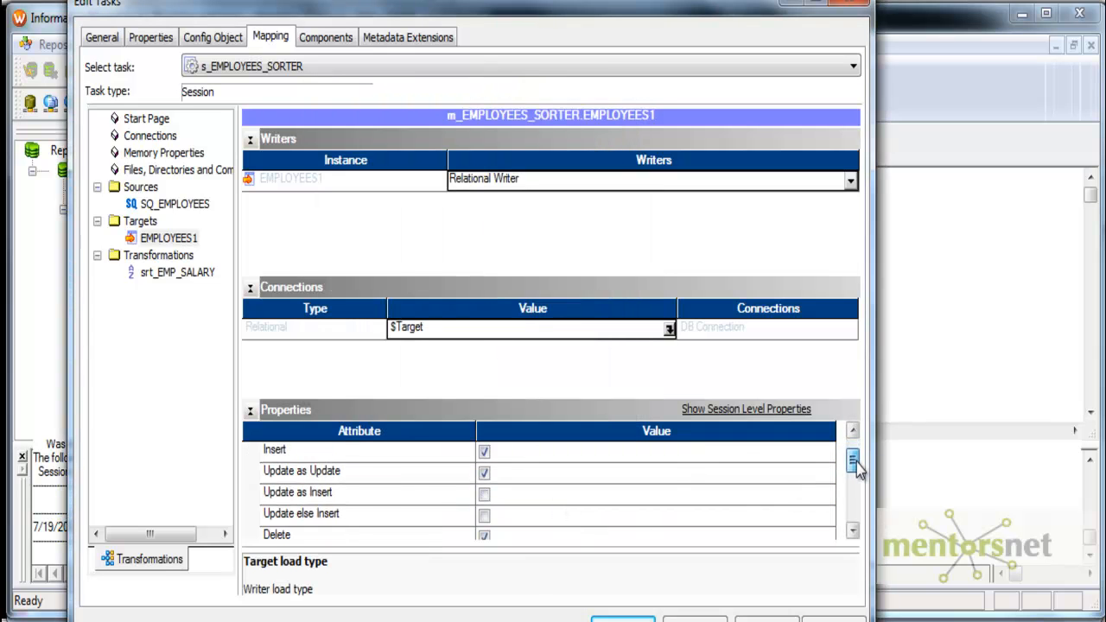
{"action": "scroll", "scroll_direction": "down", "scroll_amount": 3}
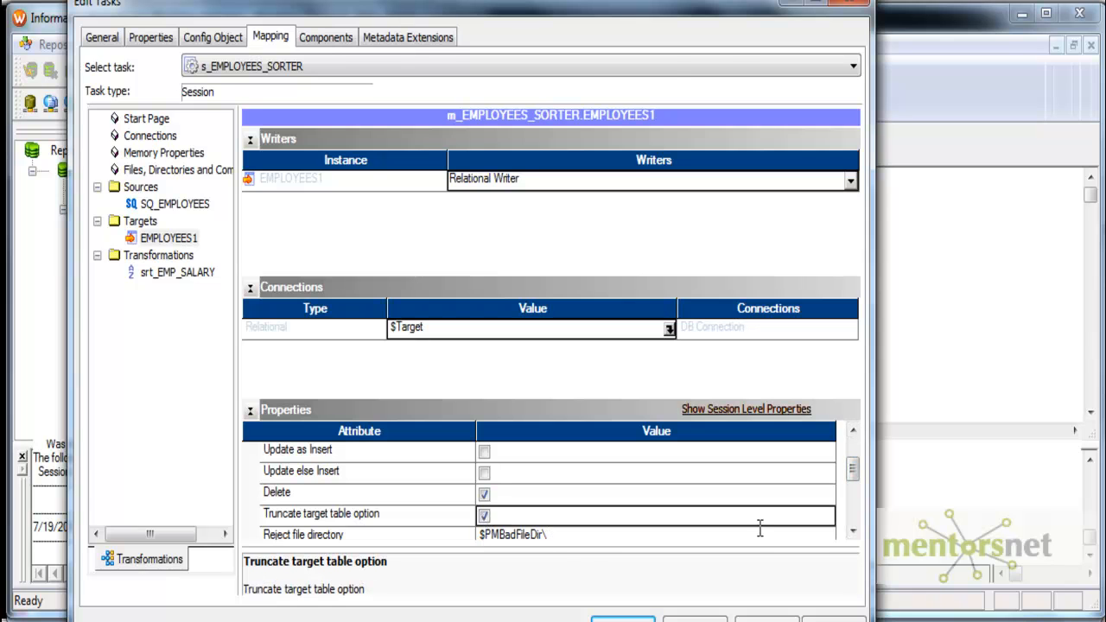
{"action": "left_click", "coordinate": [62, 45]}
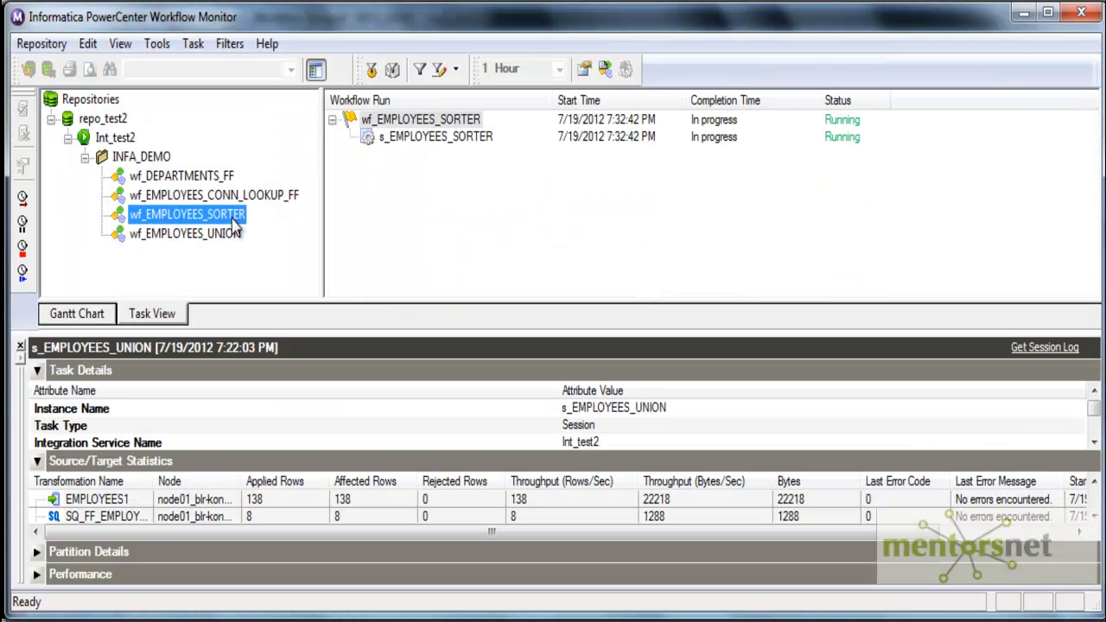
- Check the wf_EMPLOYEES_SORTER run from its context menu in Workflow Monitor
{"action": "right_click", "coordinate": [436, 137]}
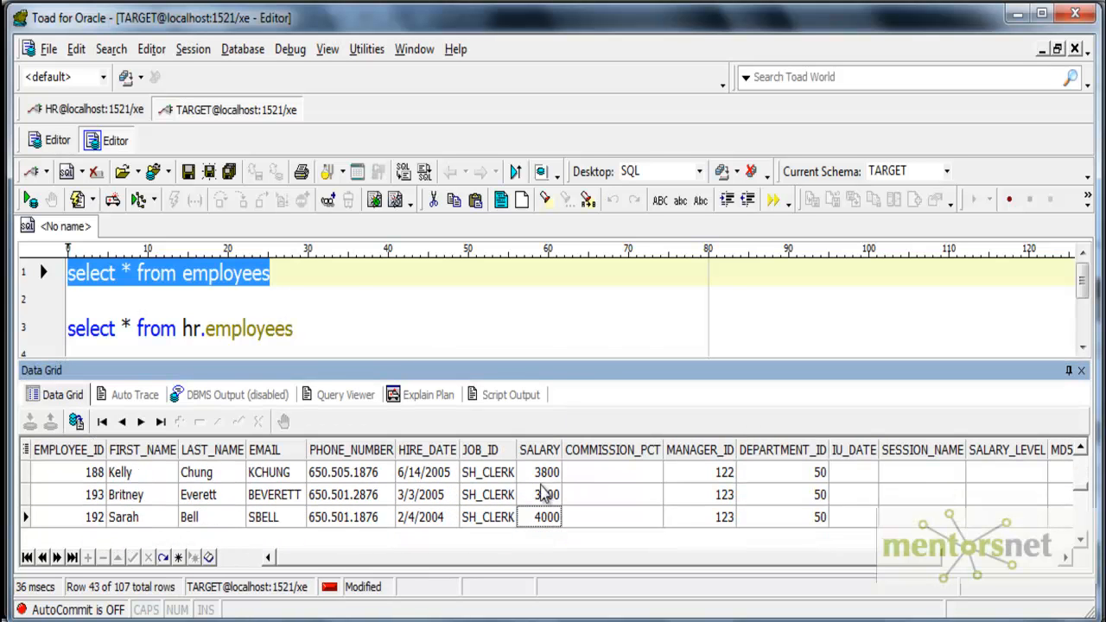
- Jump to the last record to see the highest salaries 17000, 17000 and 24000
{"action": "left_click", "coordinate": [159, 421]}
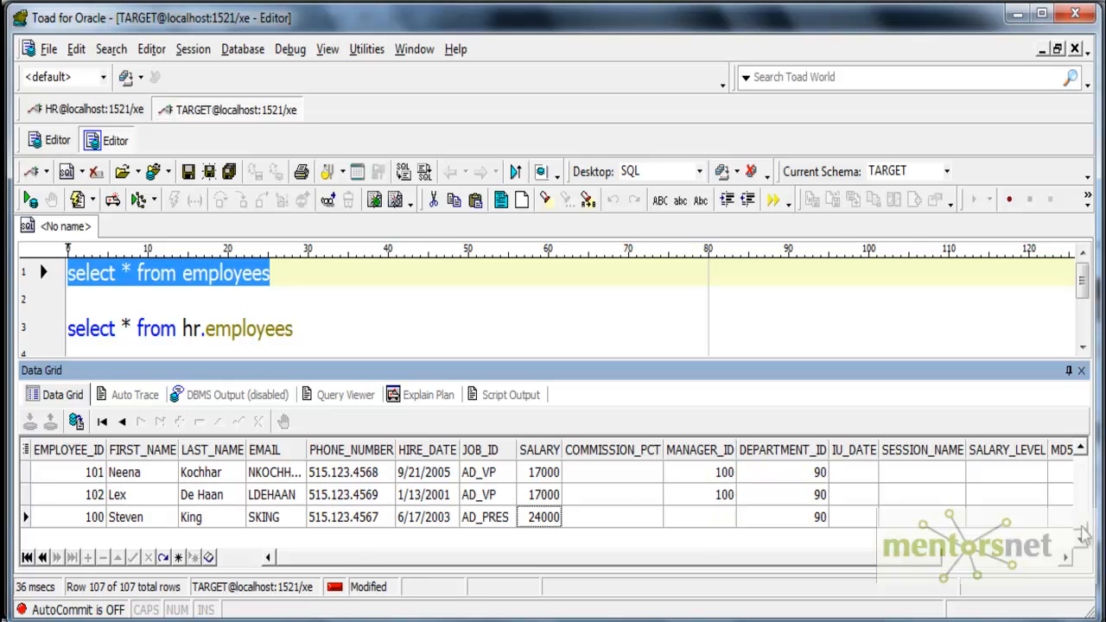
{"action": "mouse_move", "coordinate": [567, 502]}
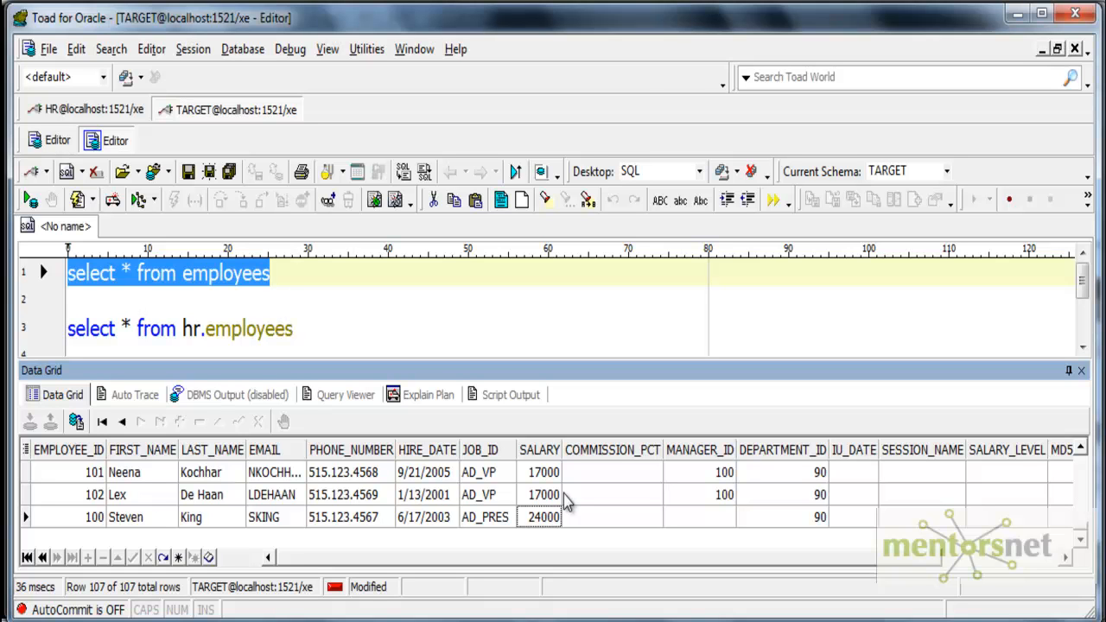
{"action": "mouse_move", "coordinate": [660, 542]}
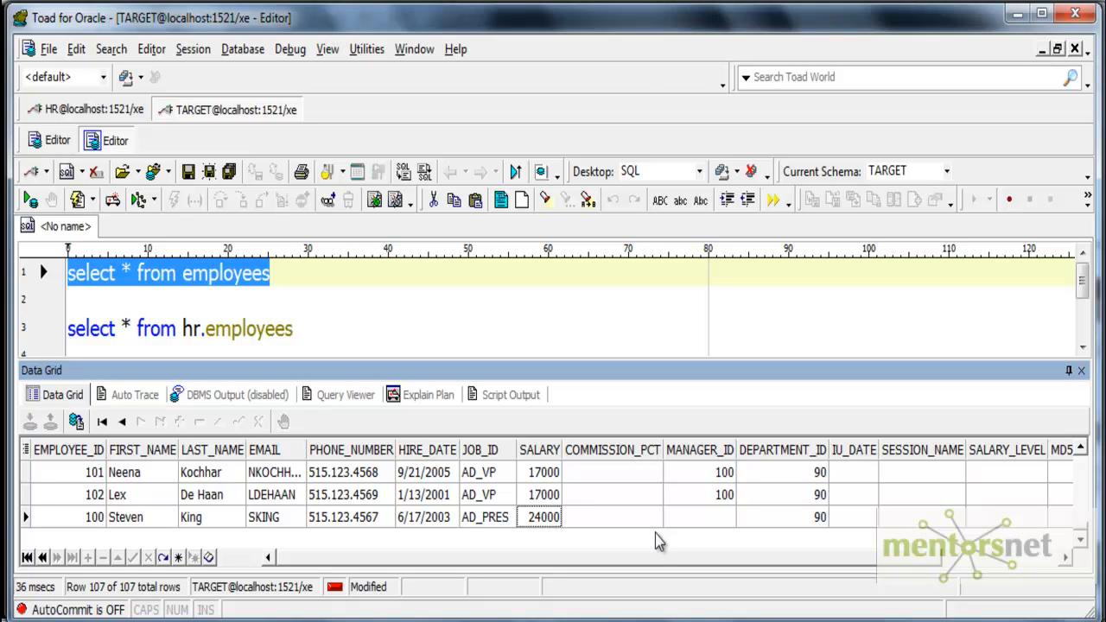
{"action": "mouse_move", "coordinate": [551, 561]}
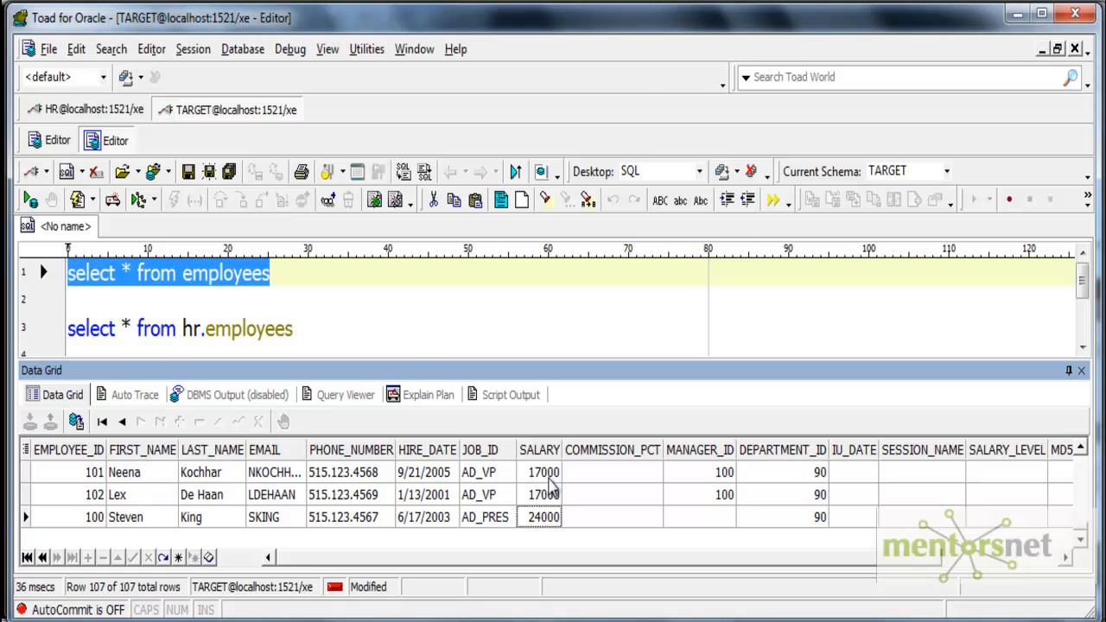
{"action": "mouse_move", "coordinate": [487, 522]}
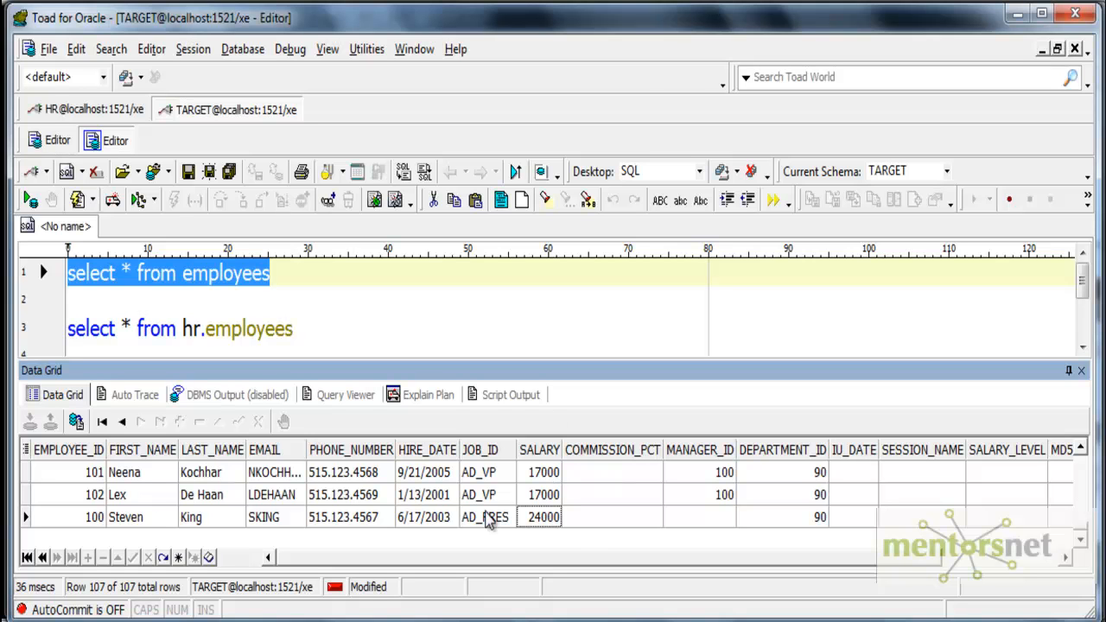